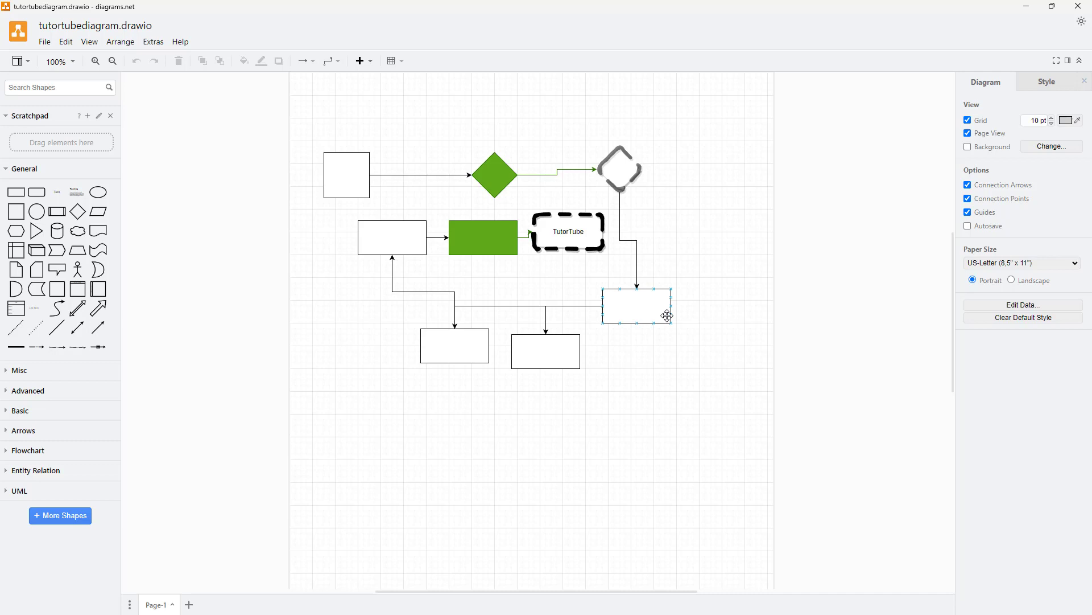
Select the green rectangle and the TutorTube box, then clear the selection
{"action": "left_click", "coordinate": [481, 236]}
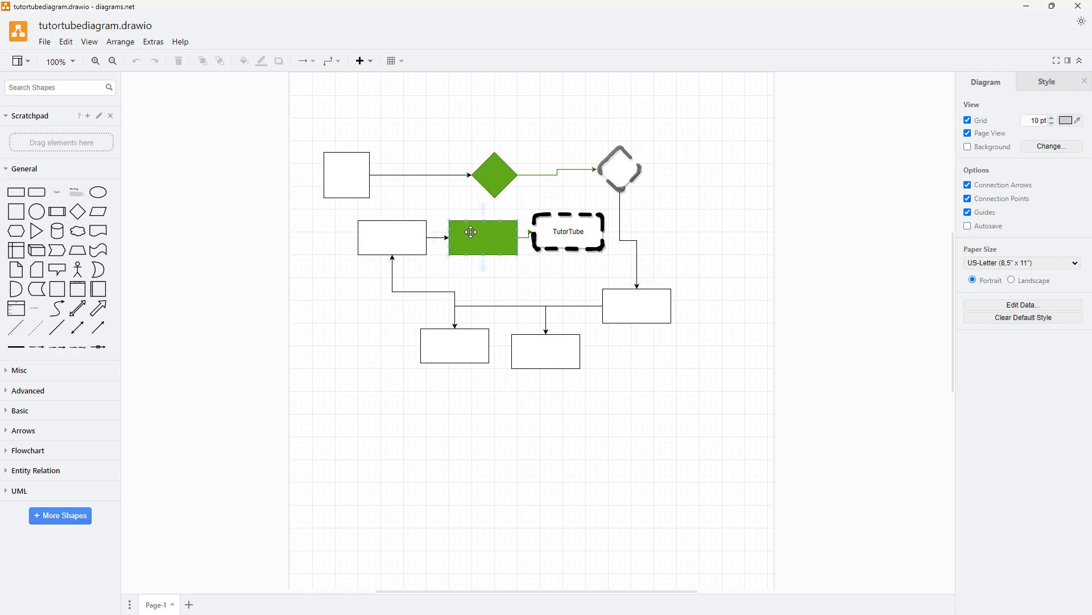
{"action": "left_click", "coordinate": [567, 231]}
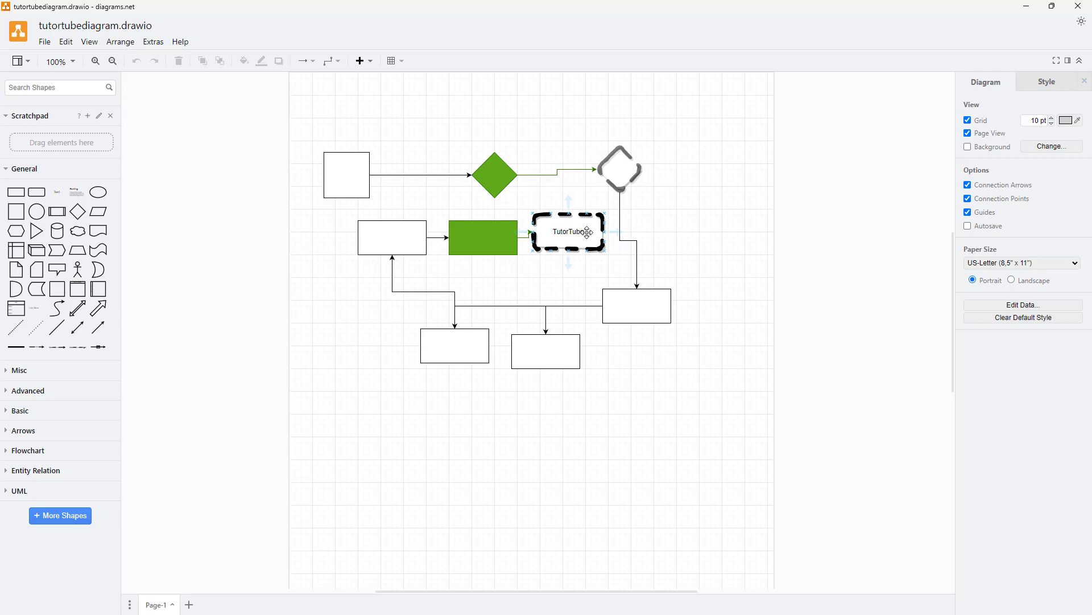
{"action": "left_click", "coordinate": [774, 197]}
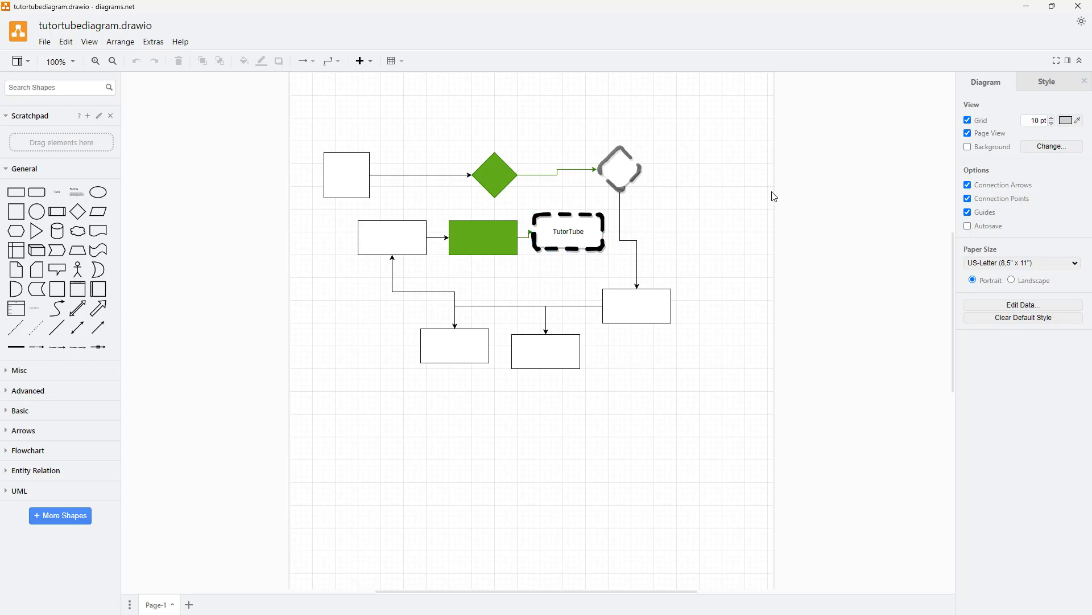
{"action": "mouse_move", "coordinate": [817, 181]}
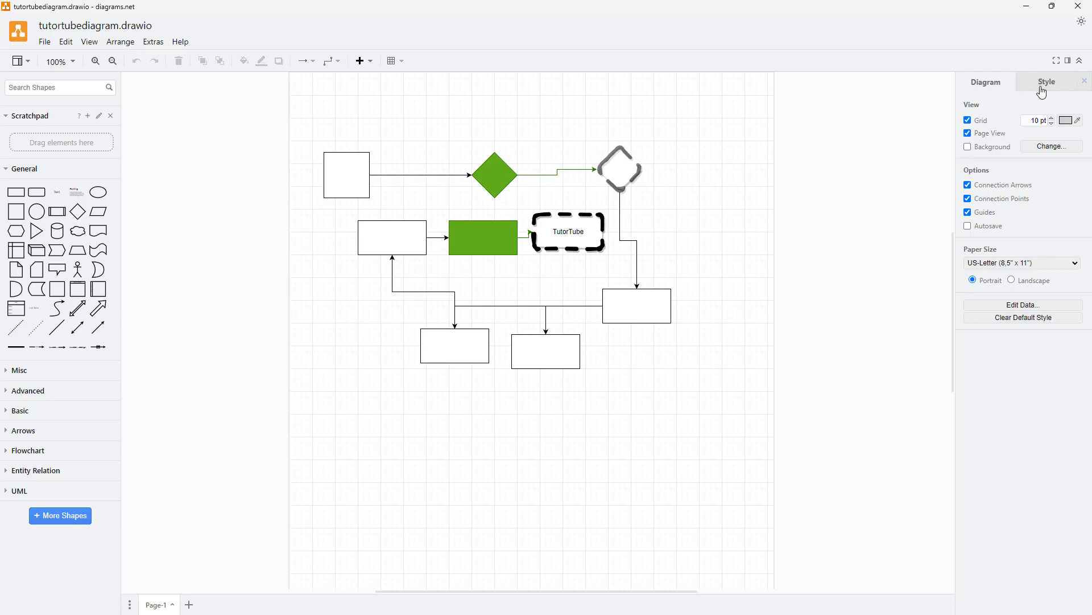
Try the yellow-and-pink colour theme, then apply the salmon theme from the next swatch set
{"action": "left_click", "coordinate": [1046, 82]}
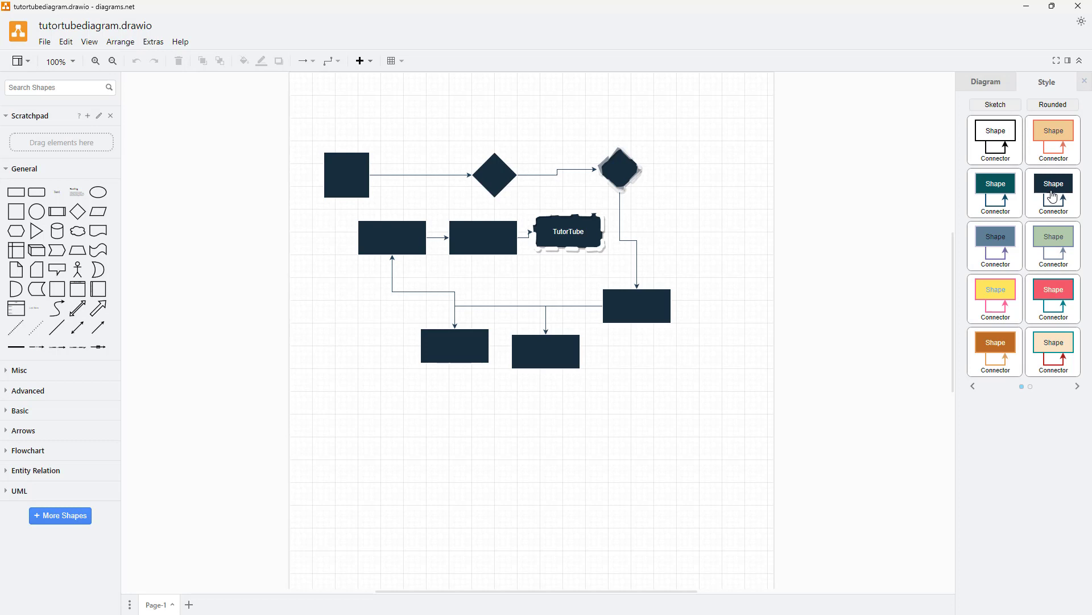
{"action": "left_click", "coordinate": [995, 299]}
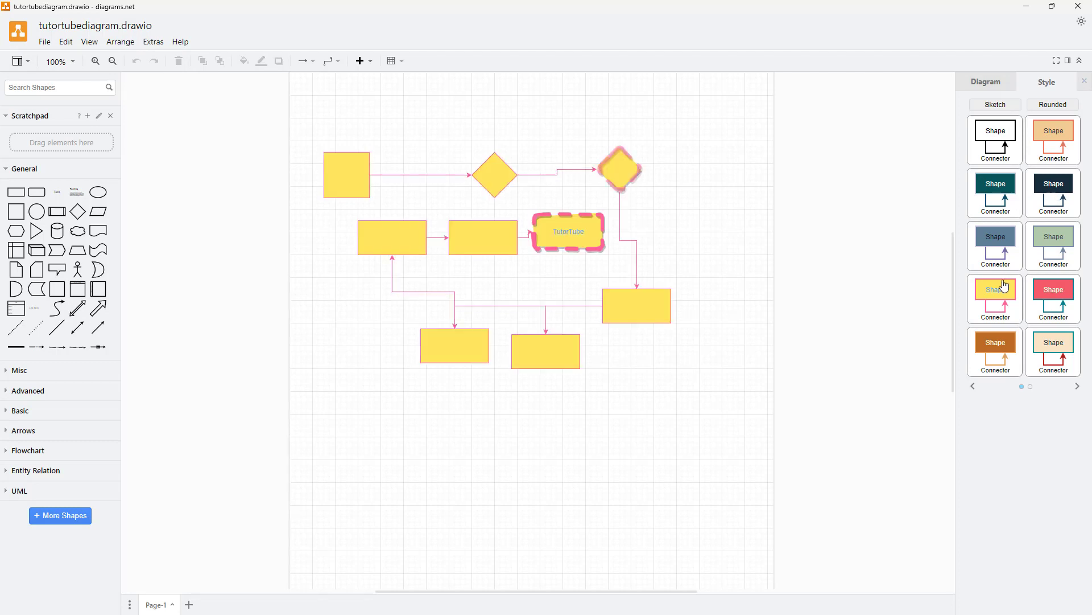
{"action": "left_click", "coordinate": [1054, 290]}
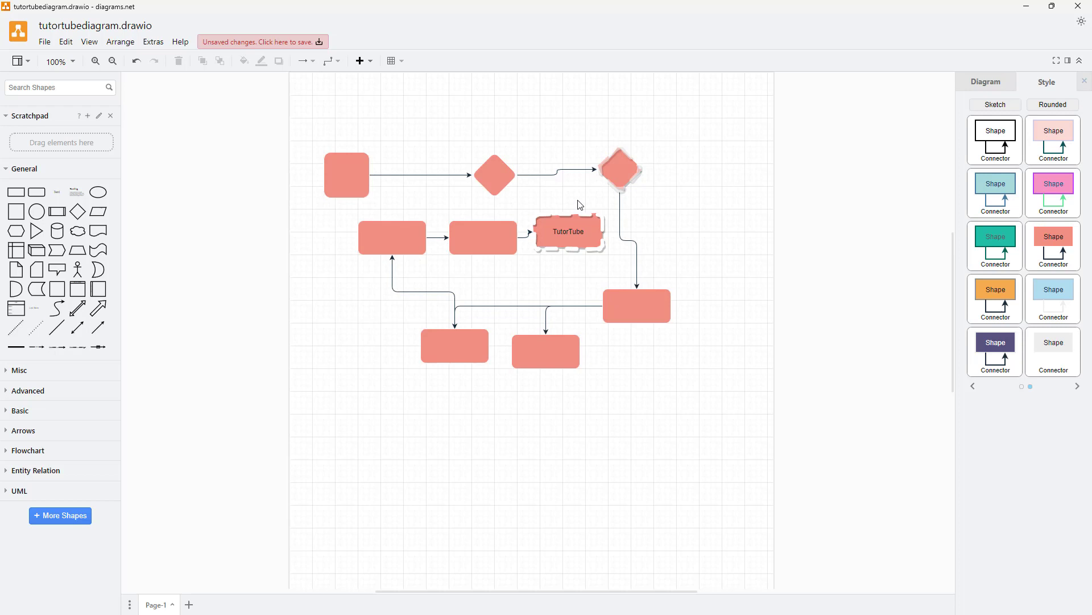
{"action": "left_click", "coordinate": [994, 104]}
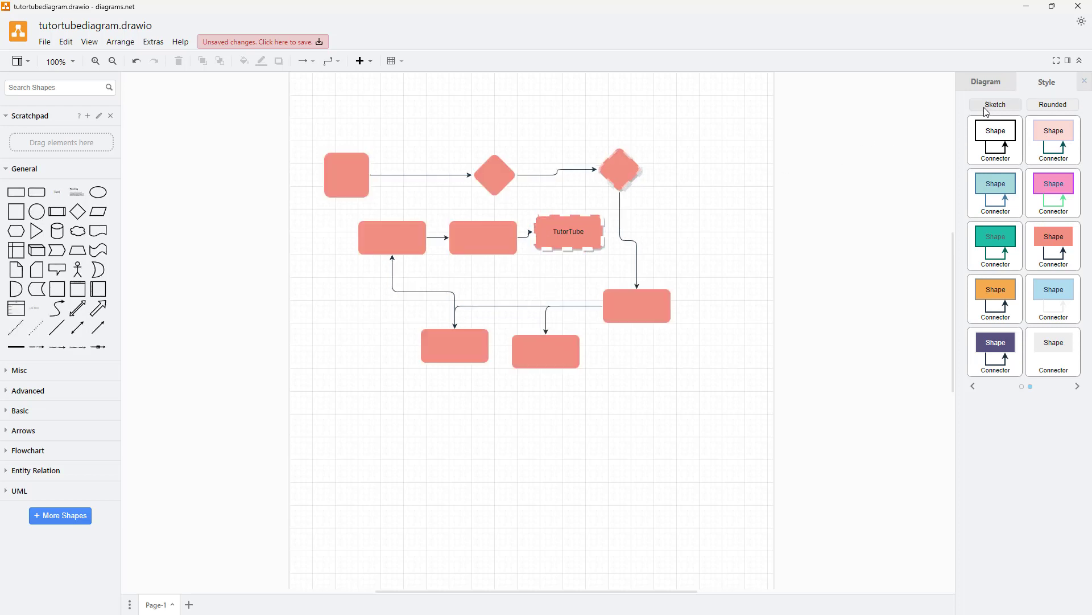
Briefly try the Sketch look, then switch to the dark navy rounded theme with white labels
{"action": "left_click", "coordinate": [995, 104]}
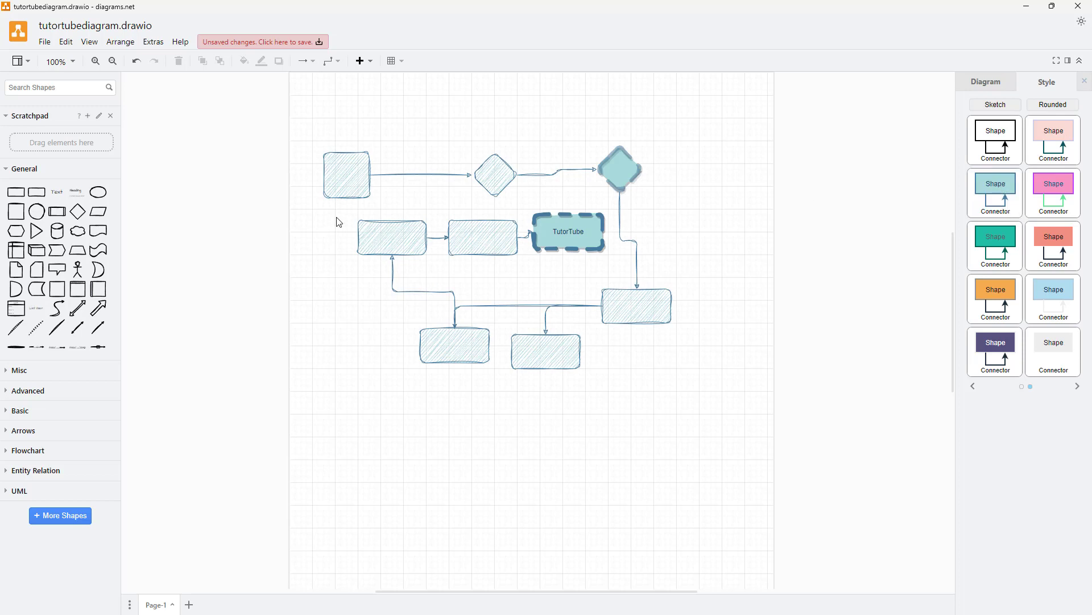
{"action": "left_click", "coordinate": [501, 172]}
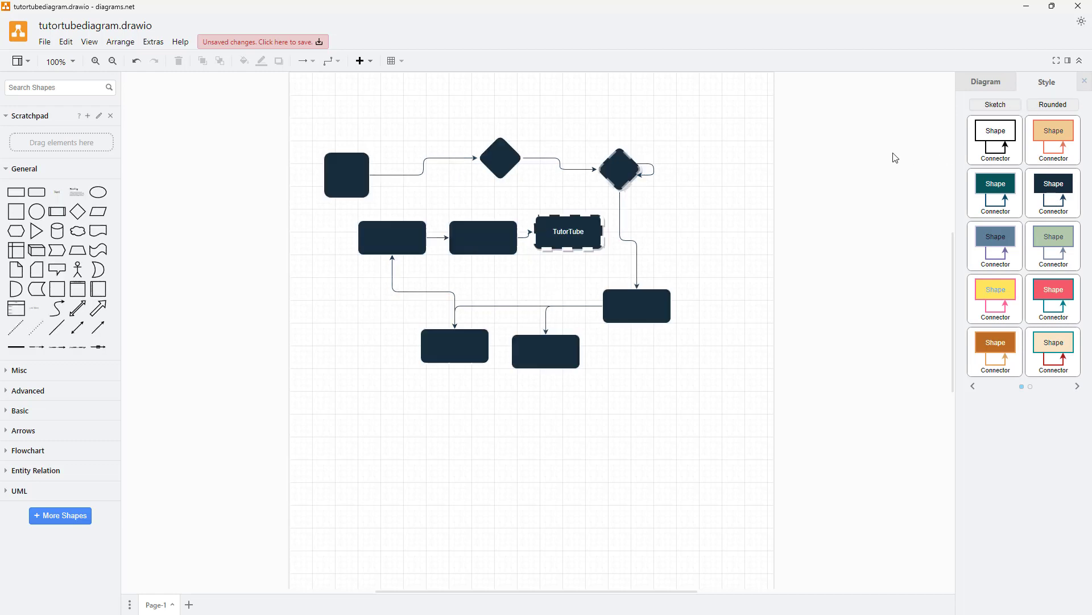
{"action": "mouse_move", "coordinate": [635, 194]}
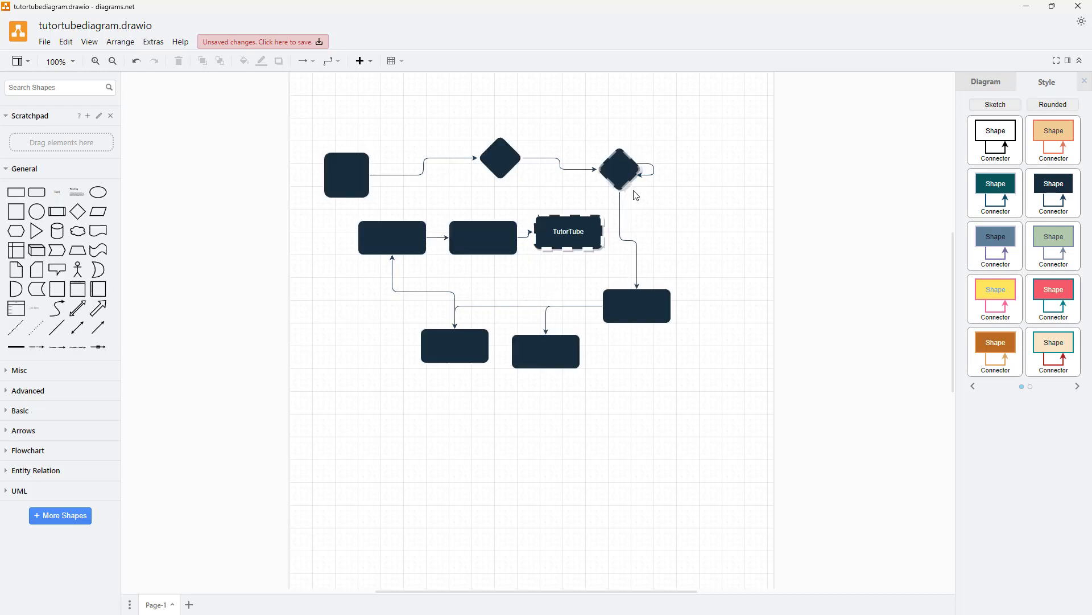
{"action": "mouse_move", "coordinate": [623, 240]}
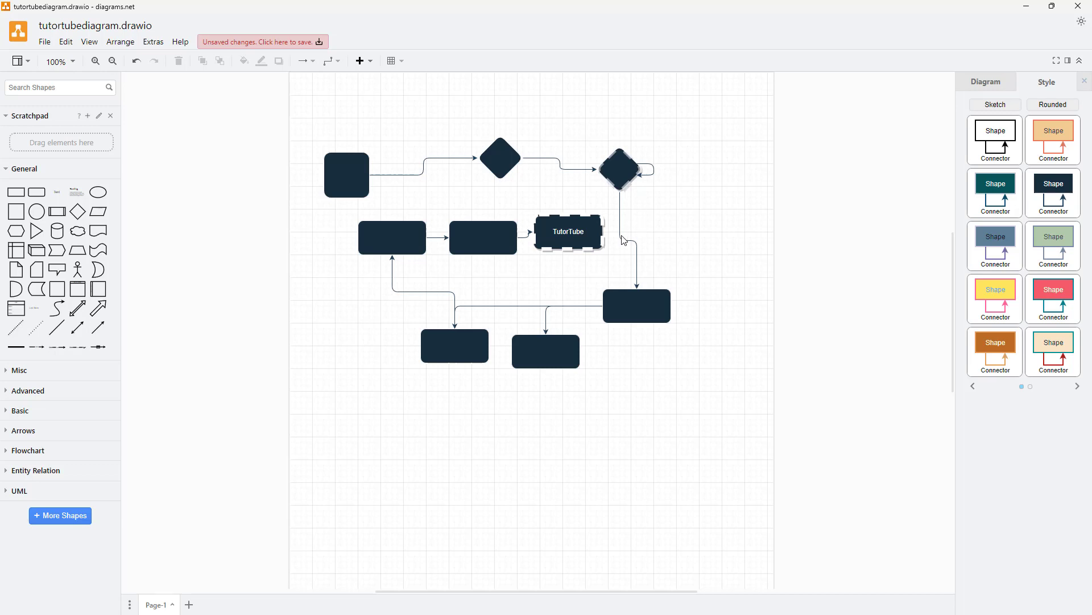
{"action": "mouse_move", "coordinate": [646, 233]}
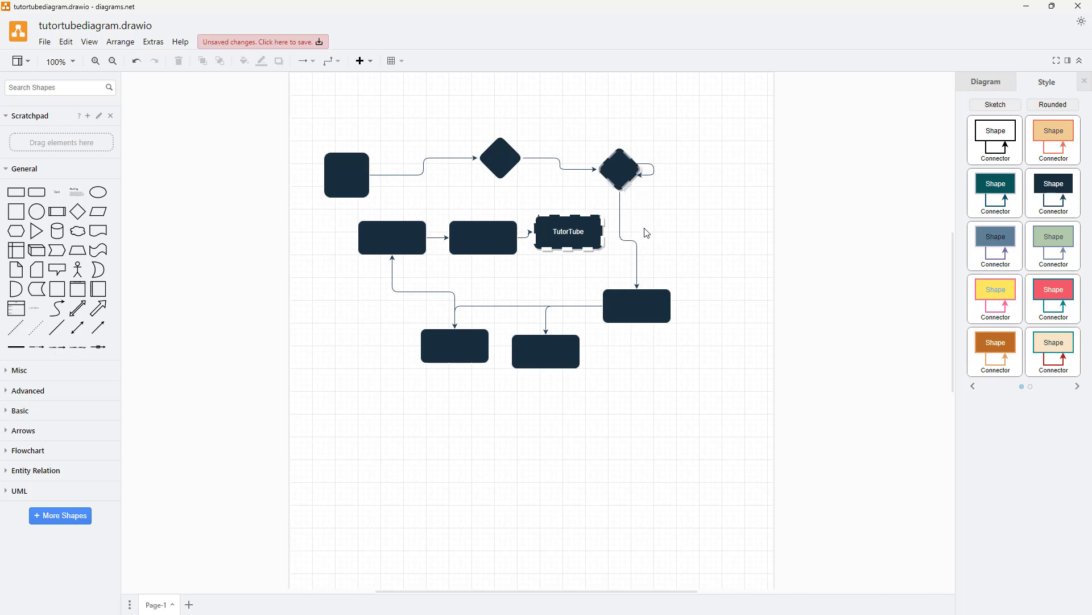